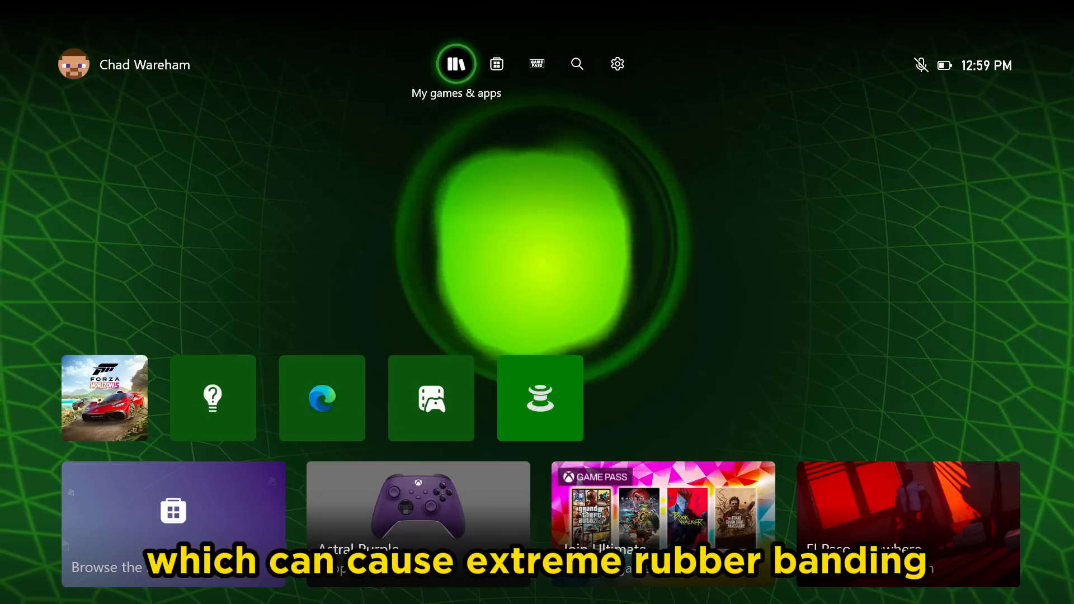
# Navigate from Home to the Settings gear and open Network settings under General
pyautogui.click(496, 63)
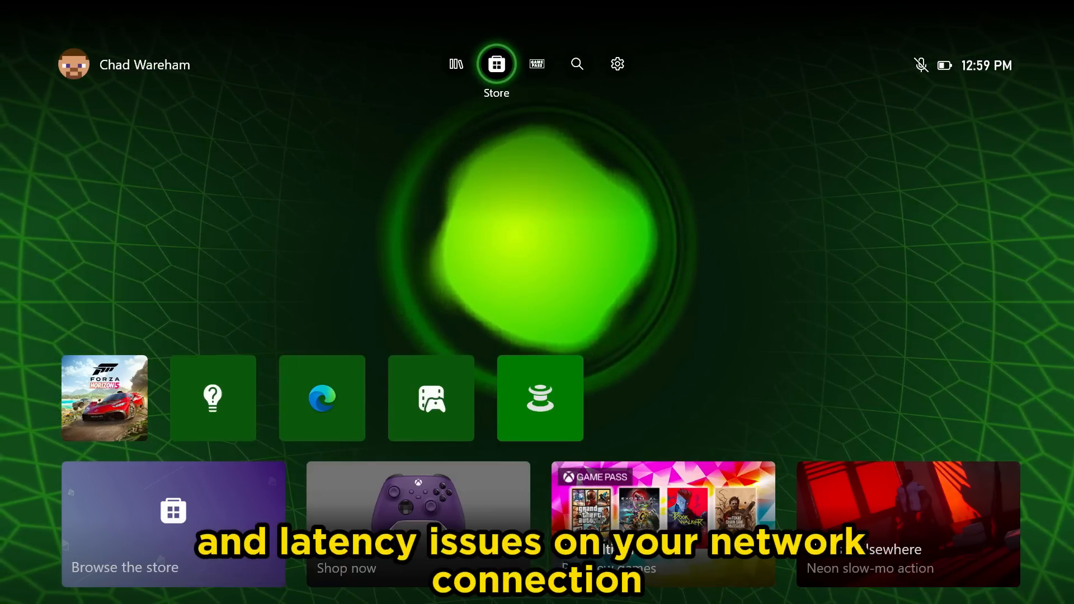
pyautogui.click(537, 63)
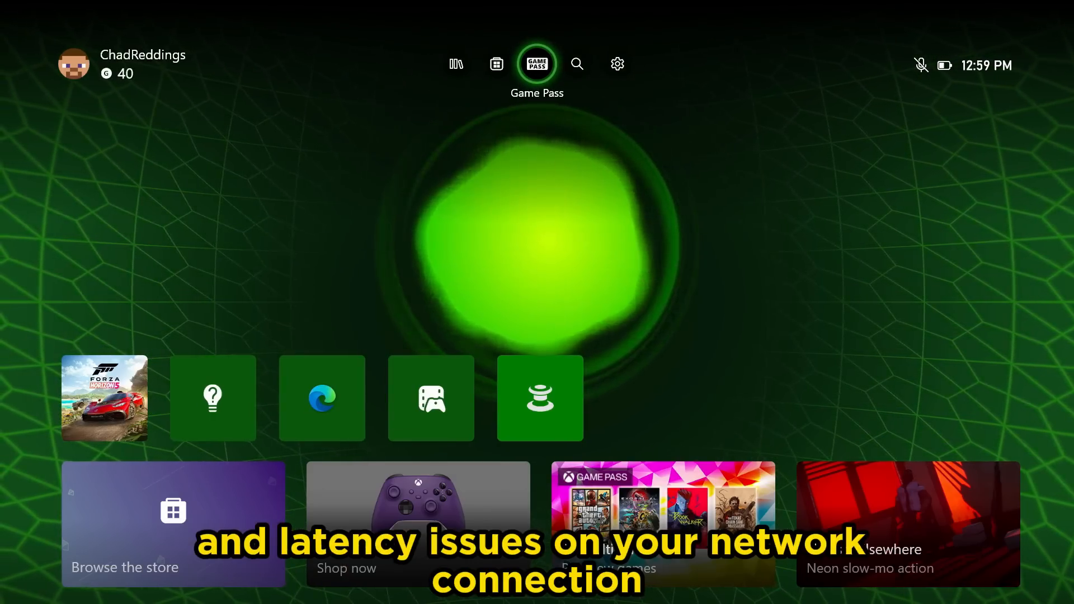
pyautogui.click(615, 64)
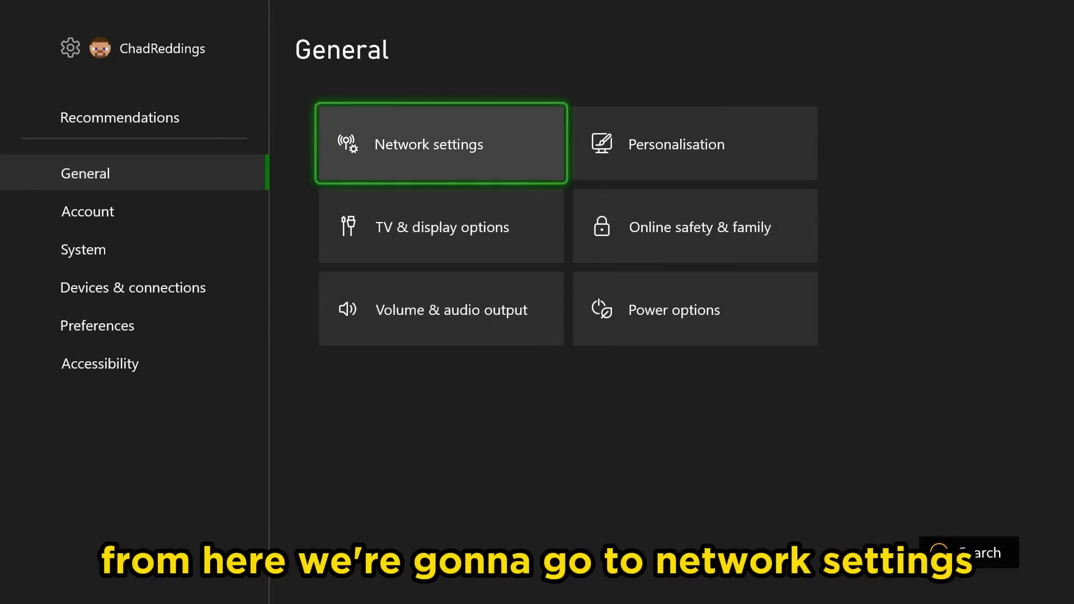
pyautogui.click(441, 143)
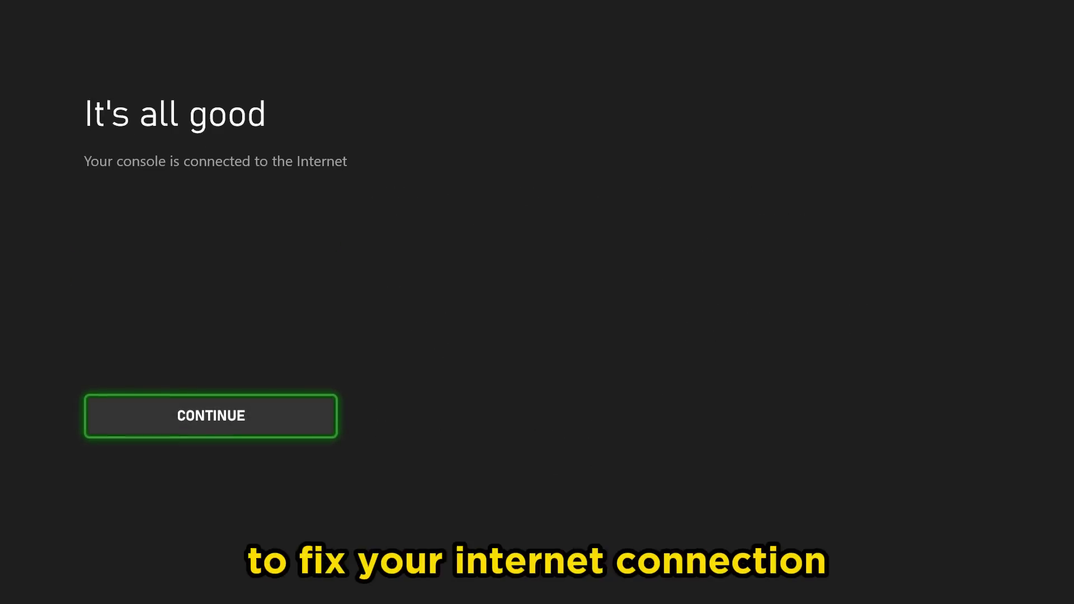
# Accept the 'It's all good' connection test result to return to the Network page
pyautogui.click(211, 415)
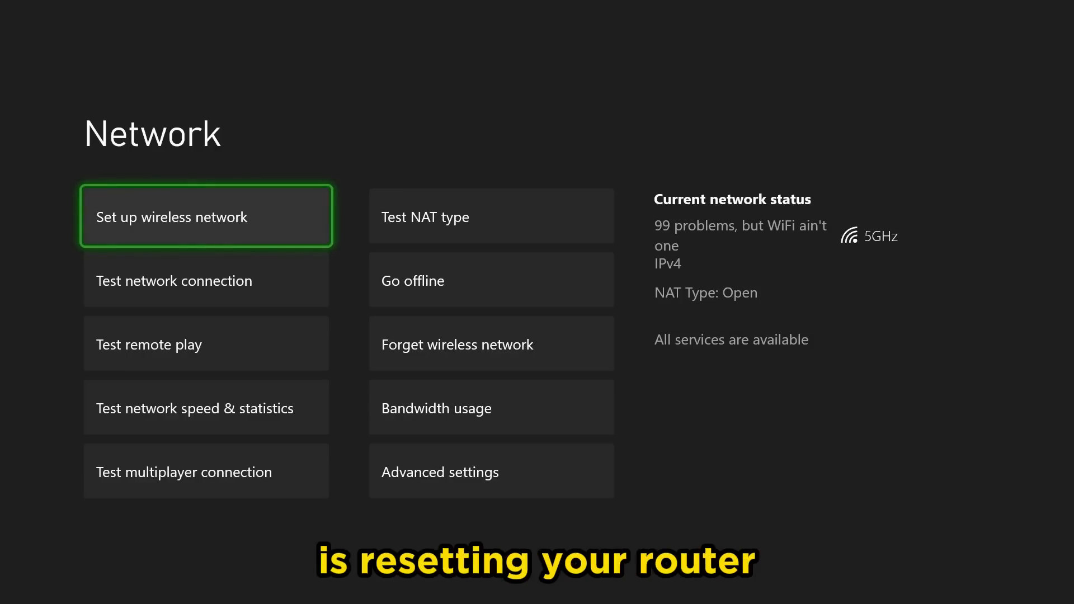